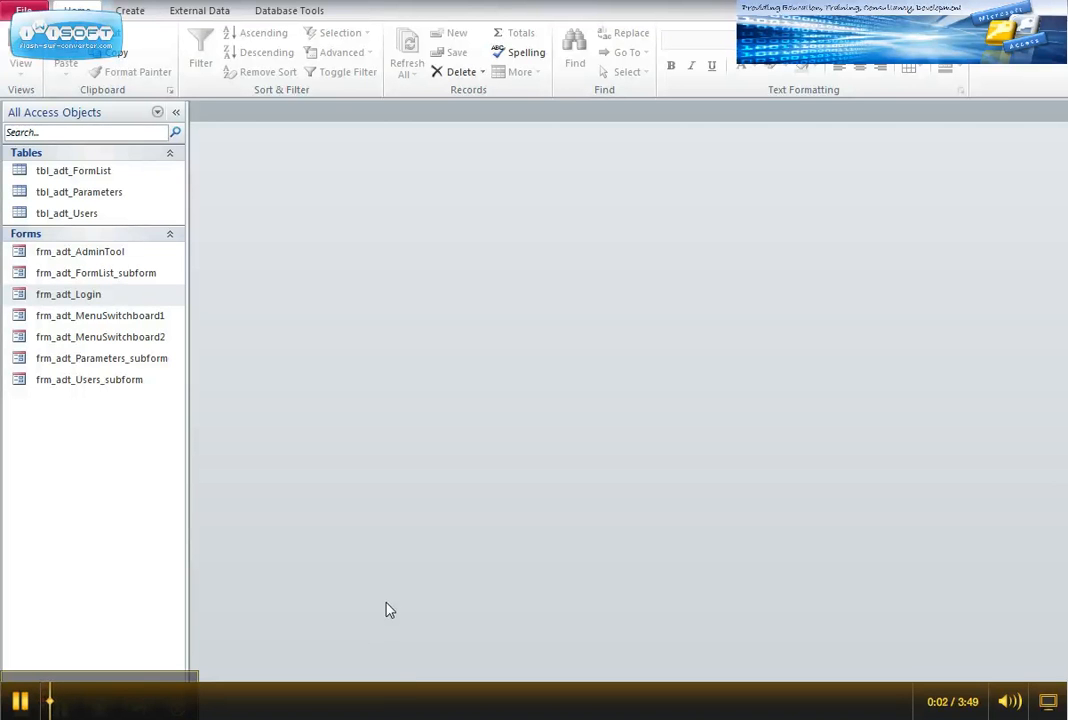
mouse_move(544, 545)
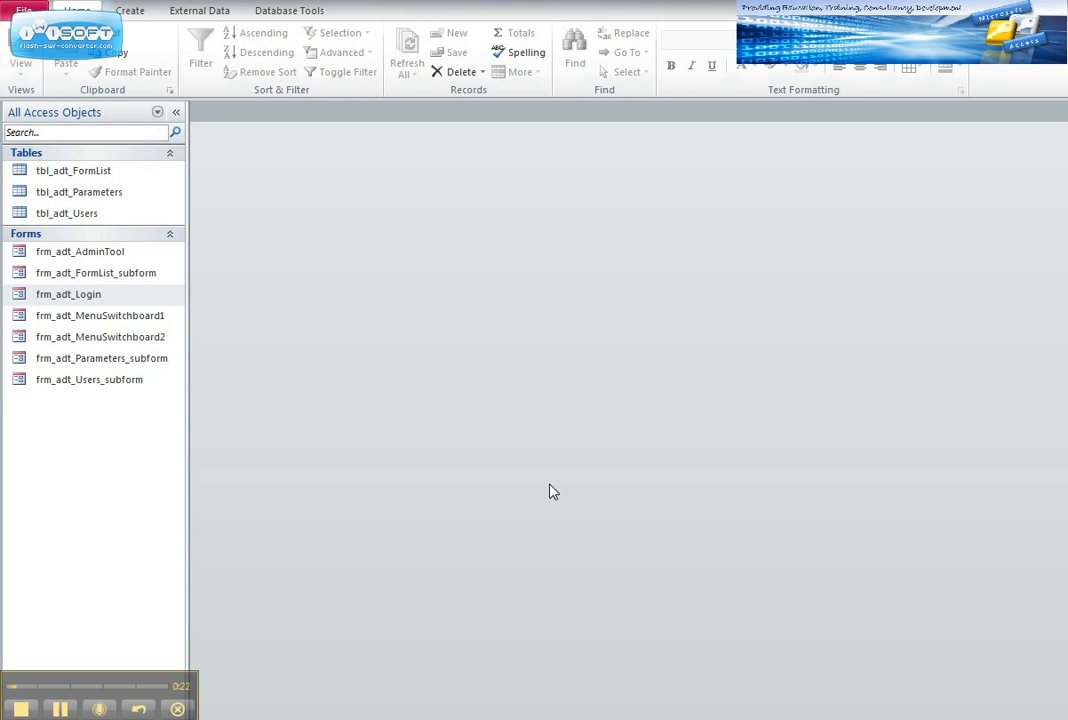
mouse_move(541, 470)
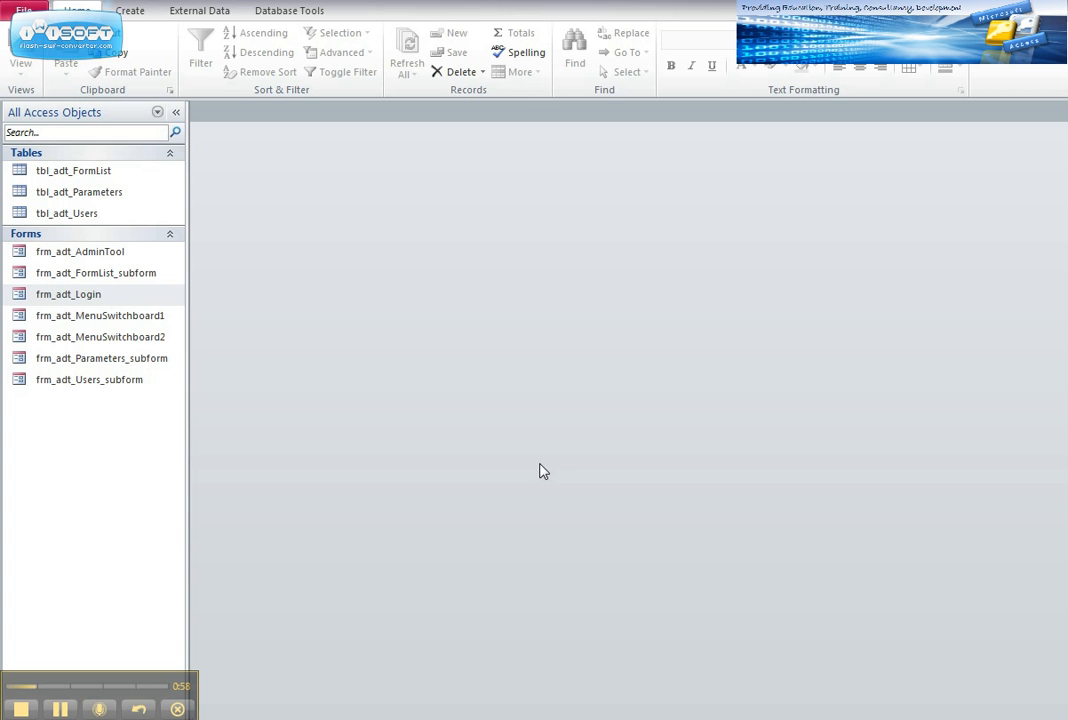
mouse_move(134, 462)
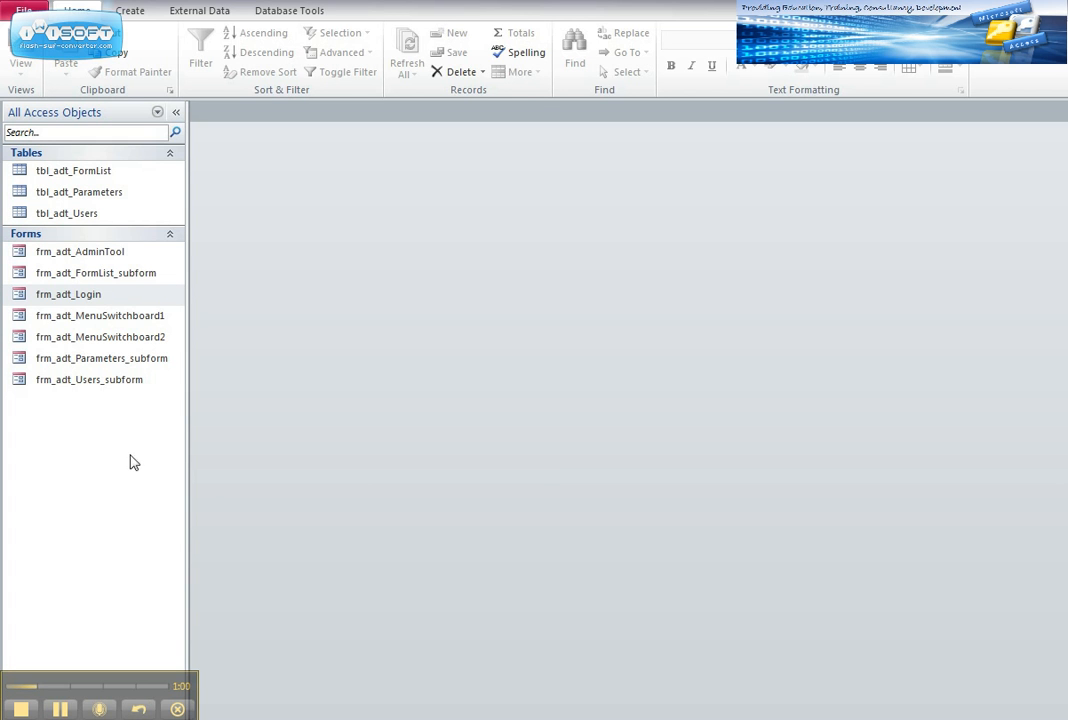
mouse_move(124, 458)
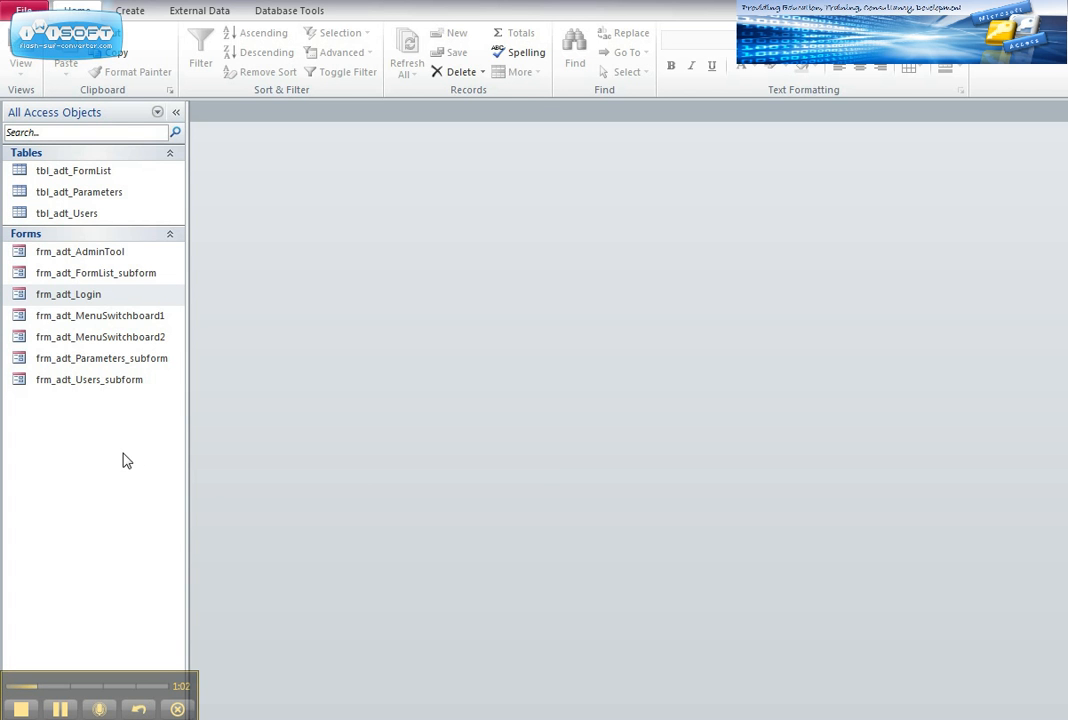
mouse_move(257, 446)
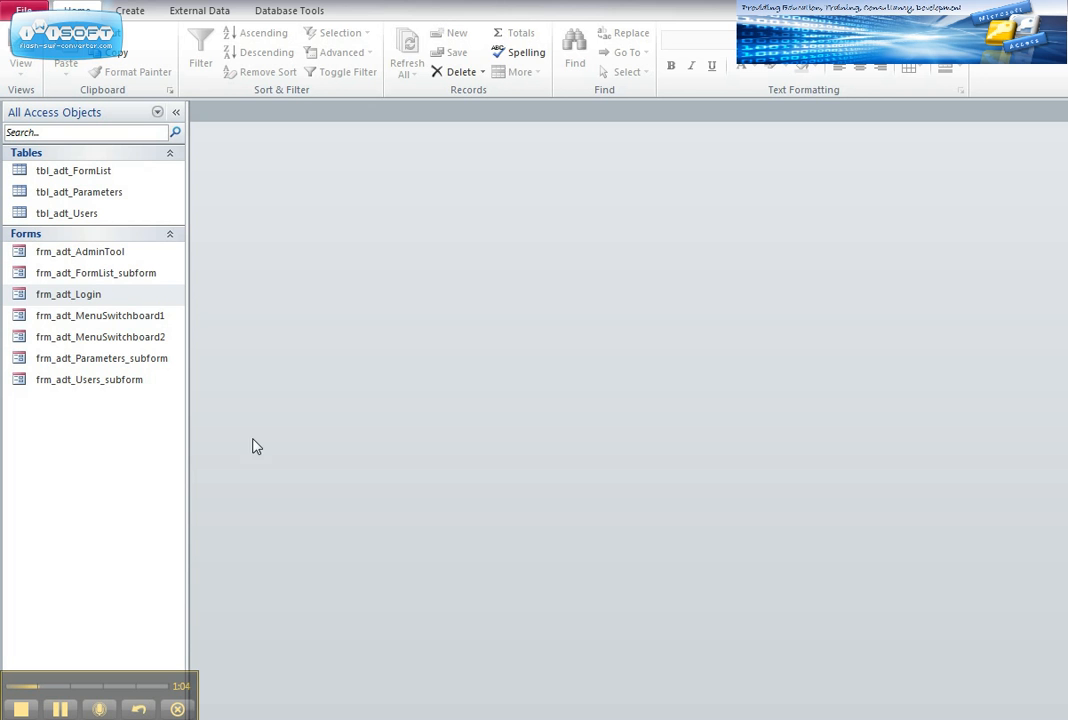
Step: Open frm_adt_Login, attempt a JaneS login, and dismiss the wrong-password error
click(68, 293)
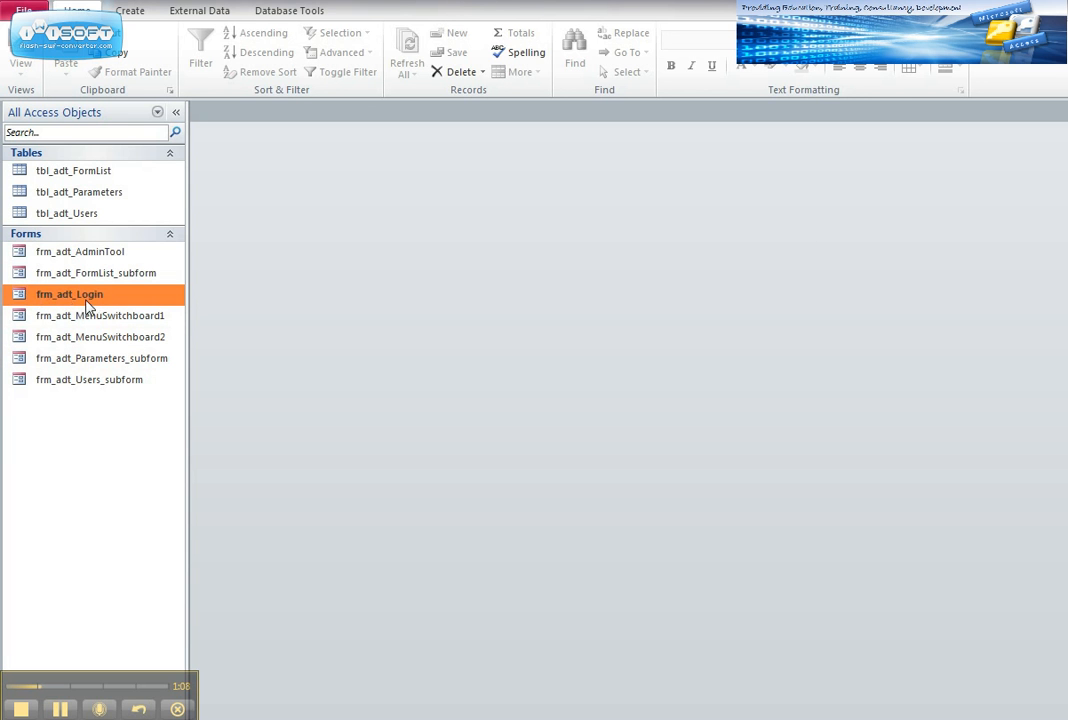
double_click(69, 293)
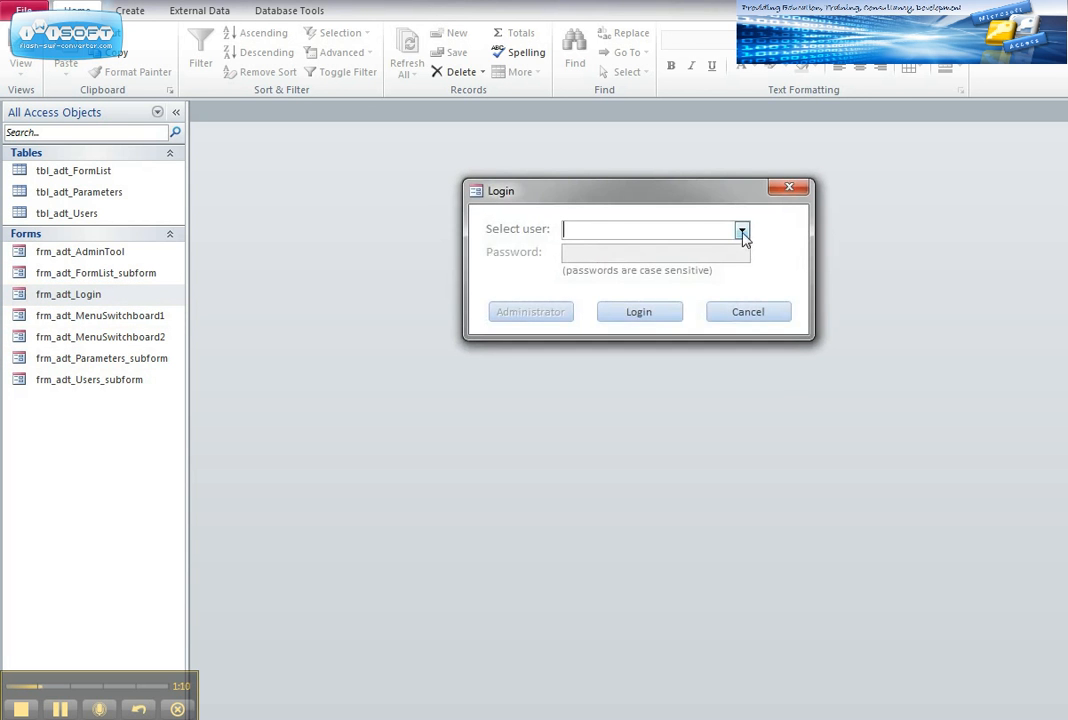
click(741, 230)
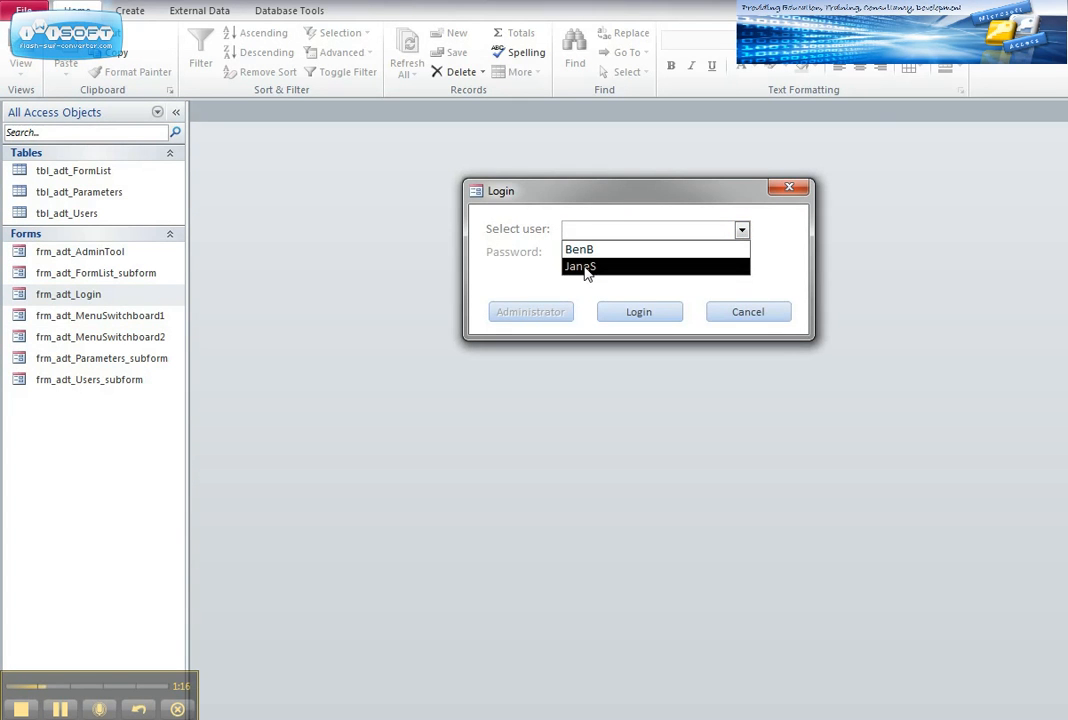
click(581, 266)
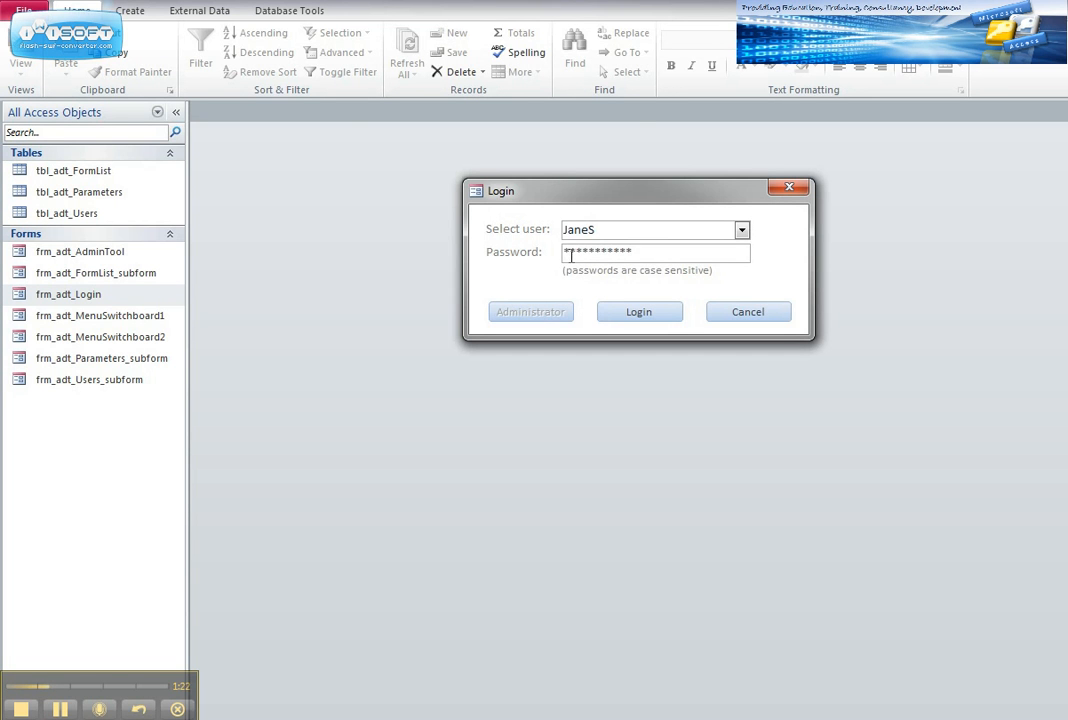
click(639, 311)
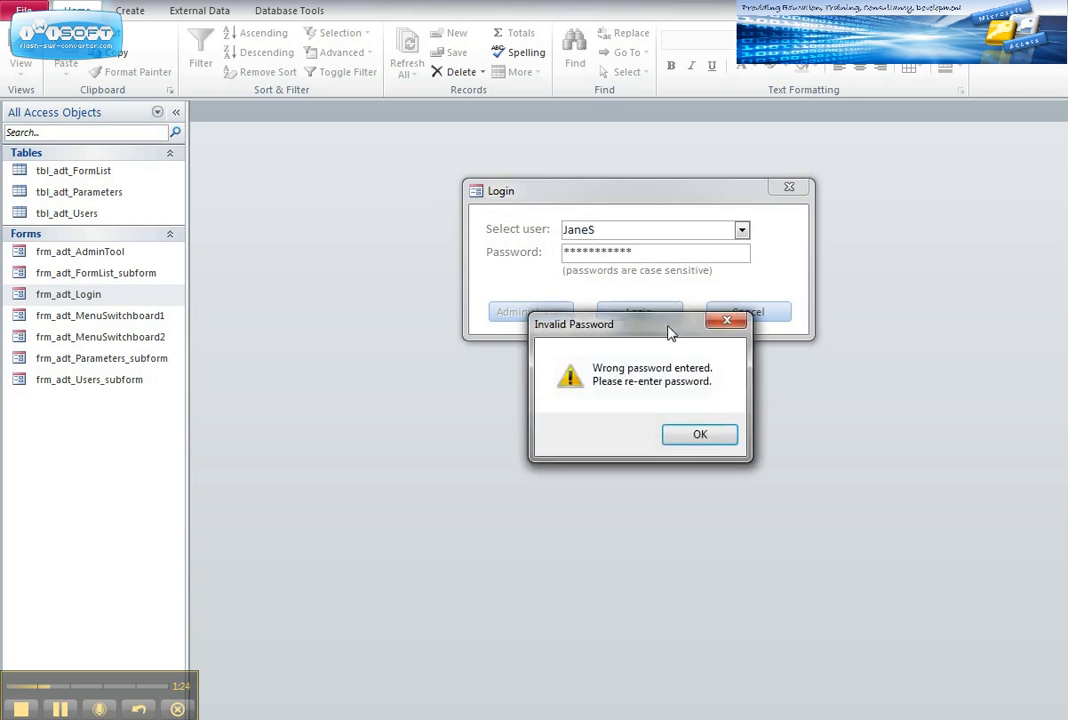
click(699, 434)
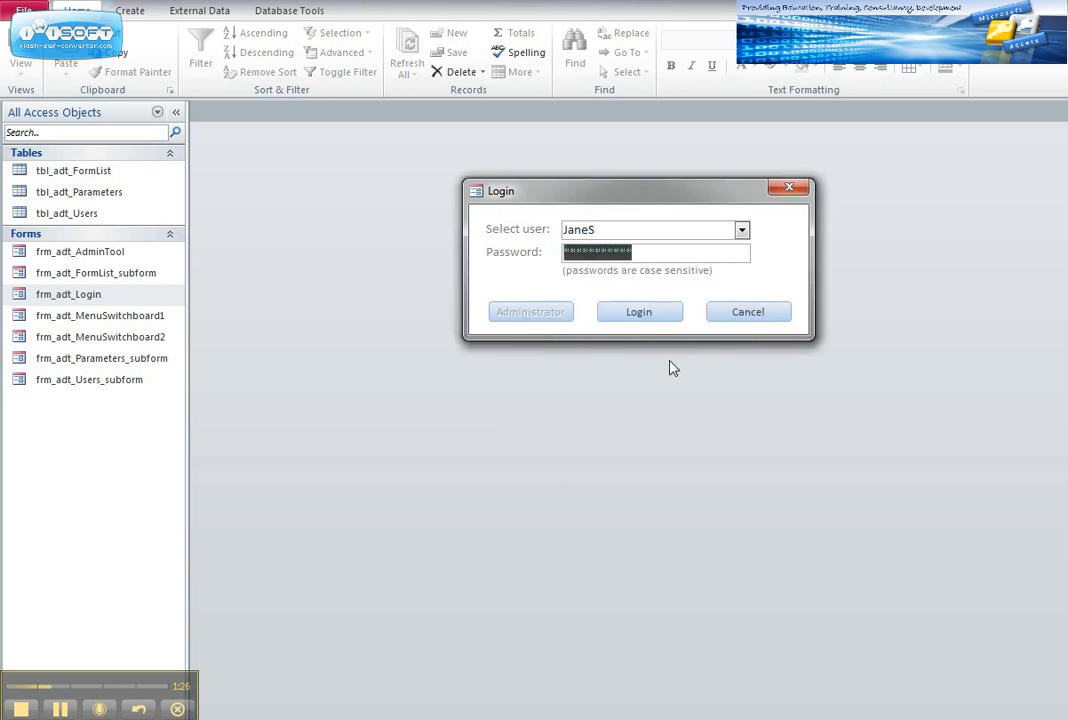
mouse_move(648, 276)
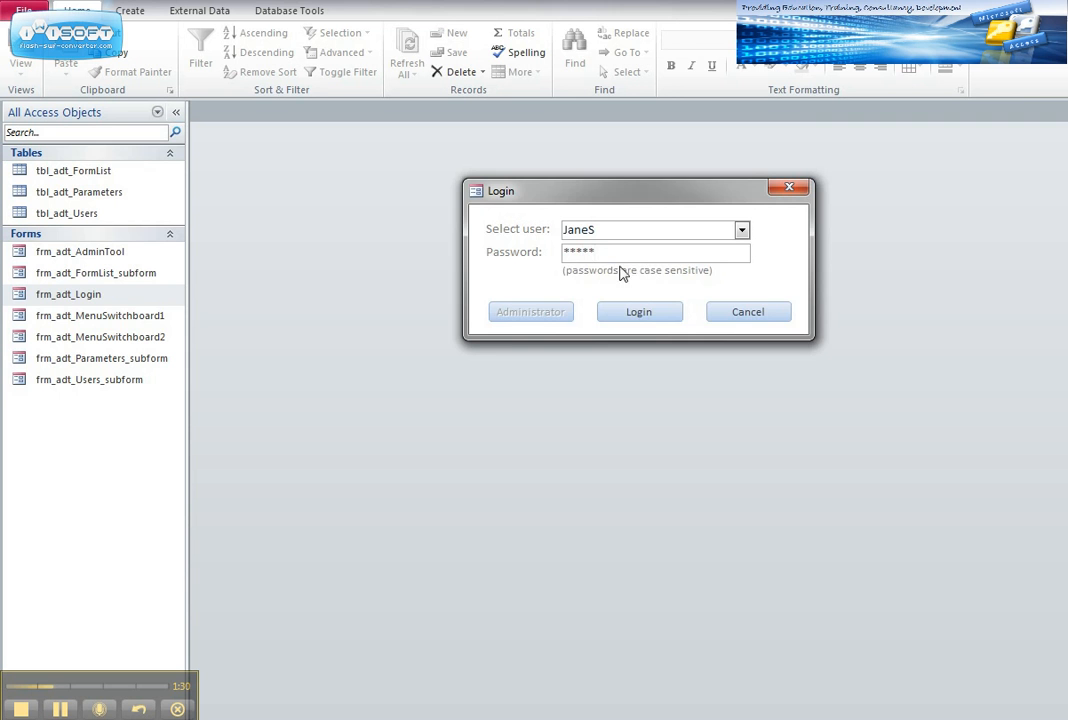
Step: Log in as JaneS with the corrected password to reach Sample Menu Switchboard 2
click(639, 311)
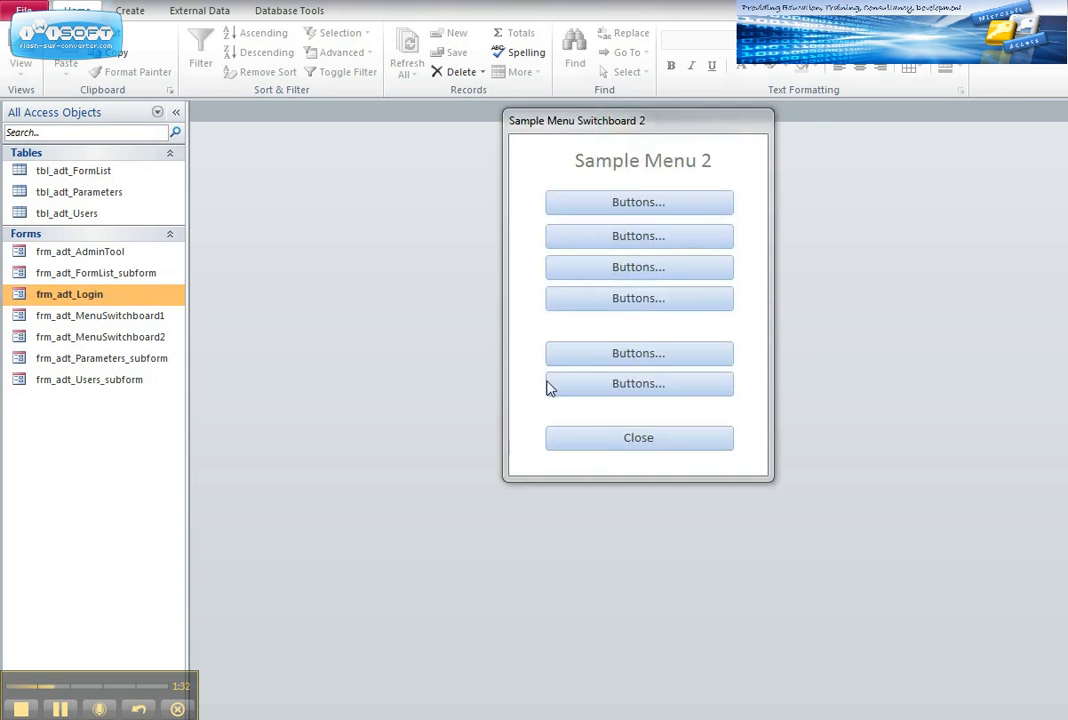
mouse_move(725, 164)
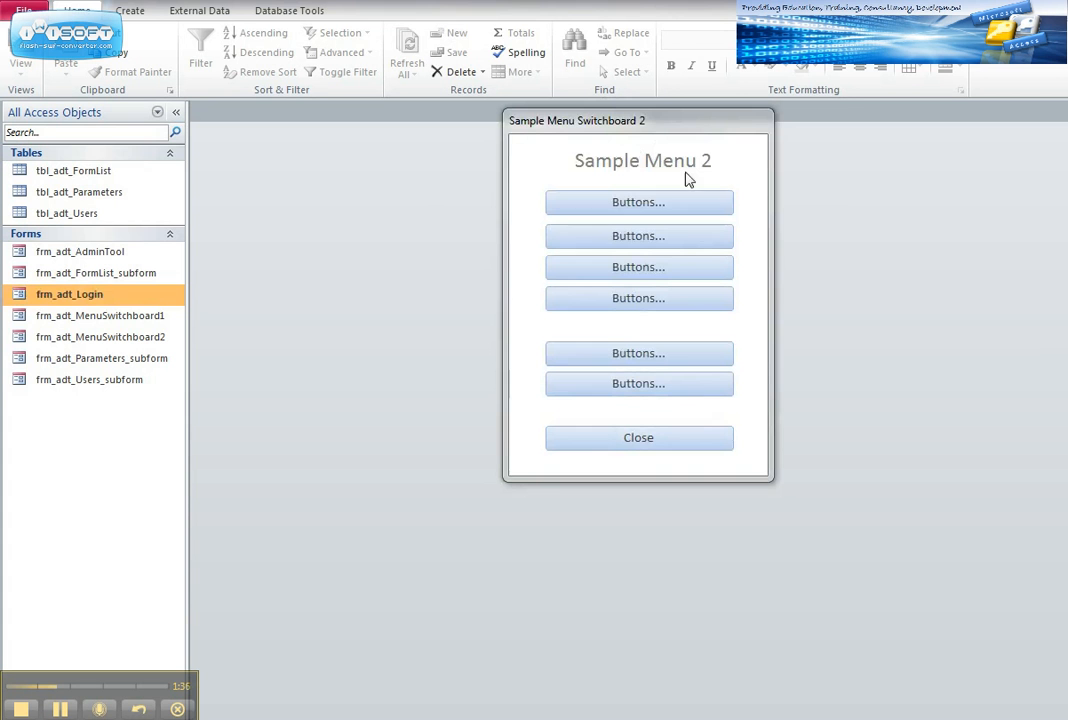
mouse_move(578, 178)
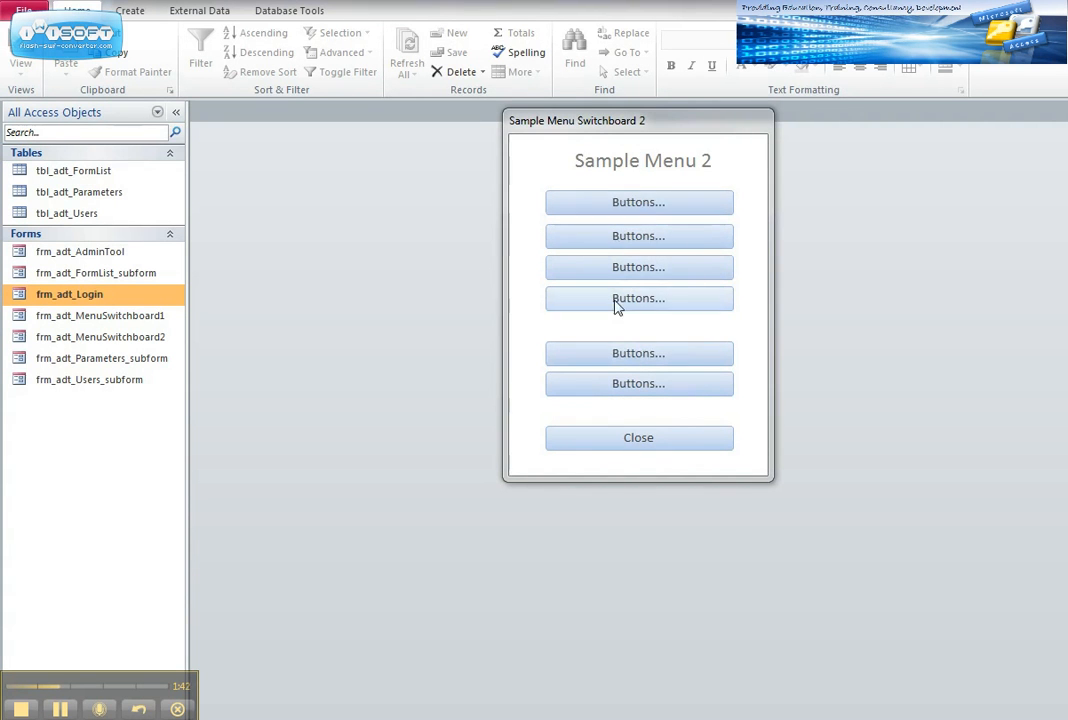
mouse_move(654, 418)
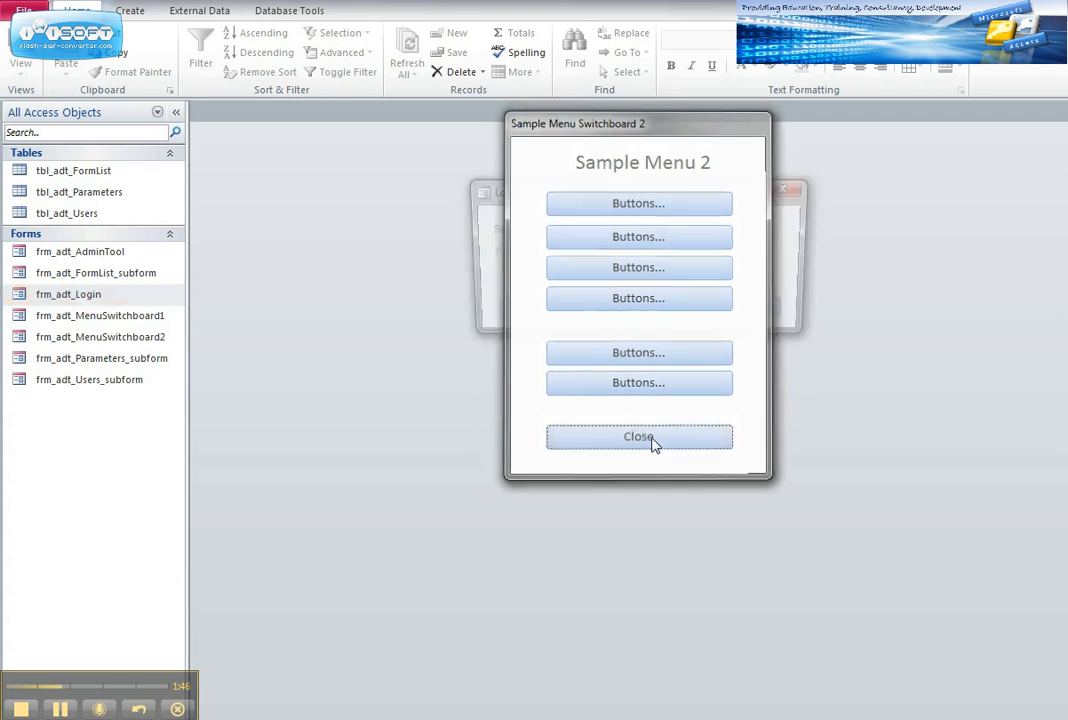
Step: Close Sample Menu 2, then select BenB and enter a four-character password
click(638, 437)
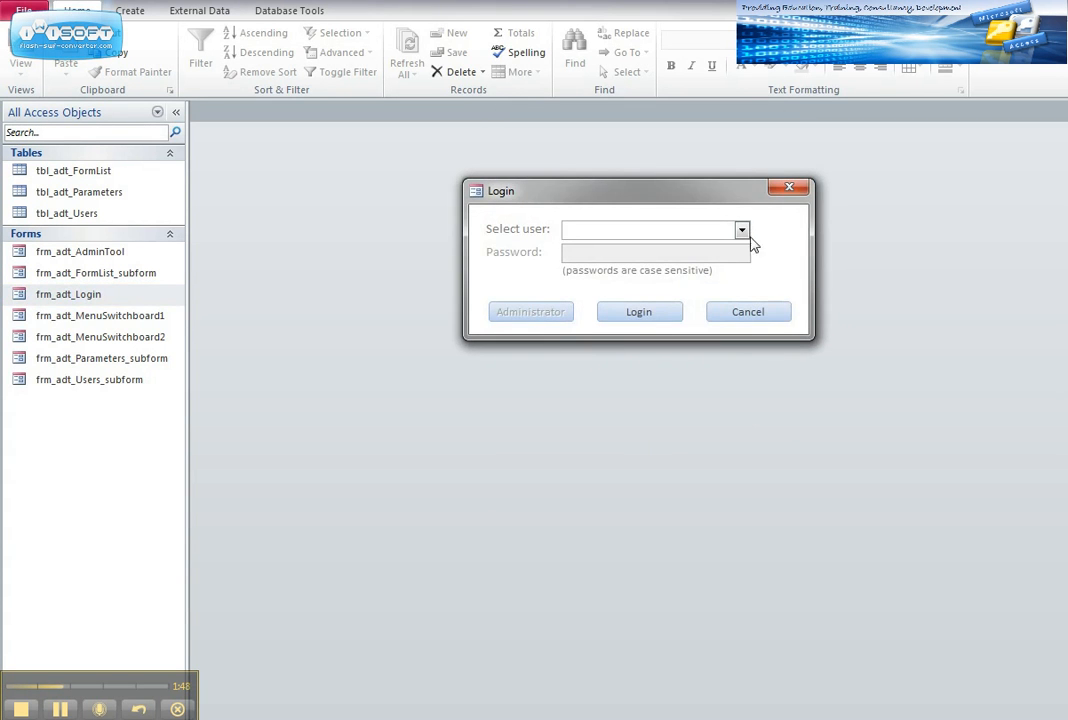
click(740, 229)
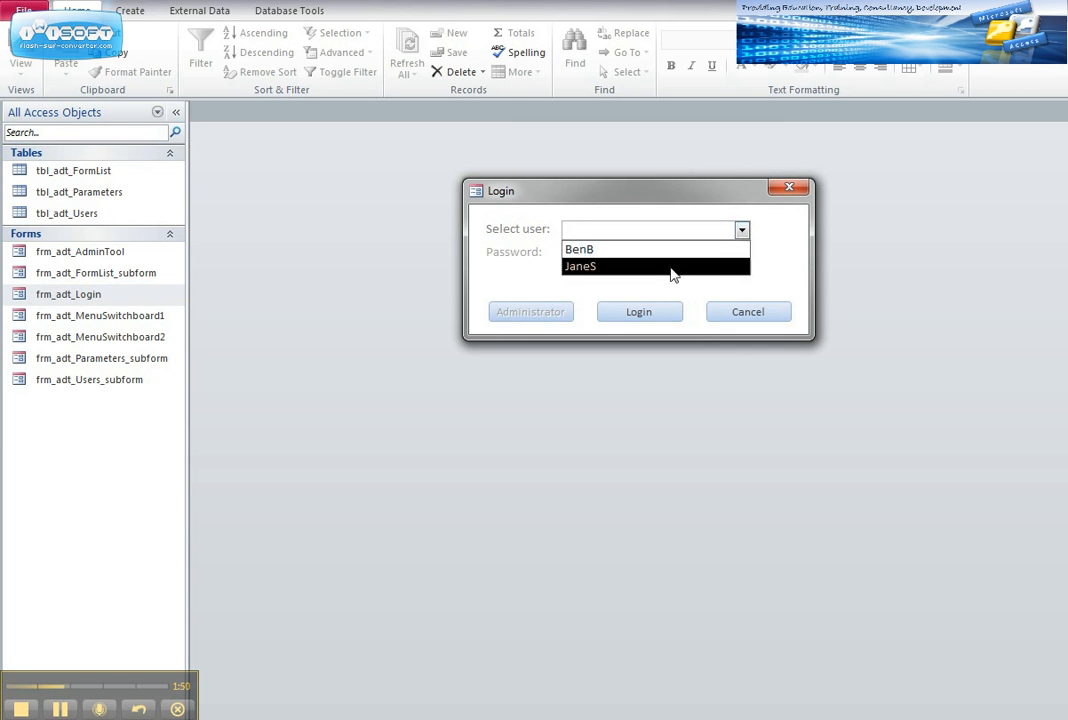
click(610, 266)
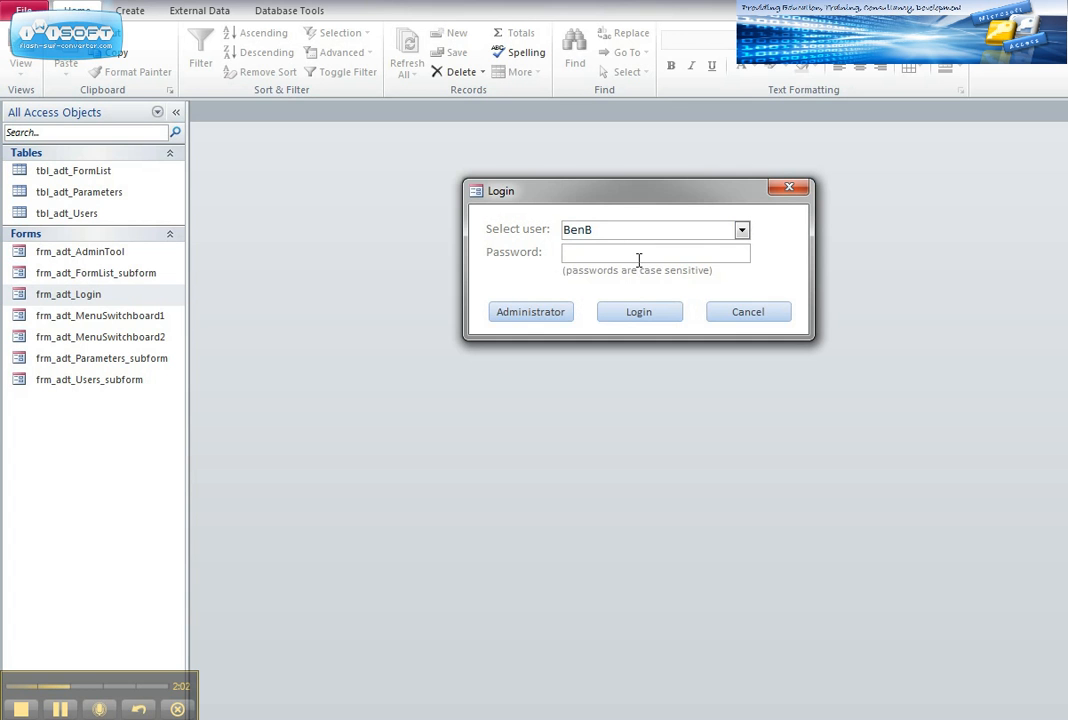
text(****)
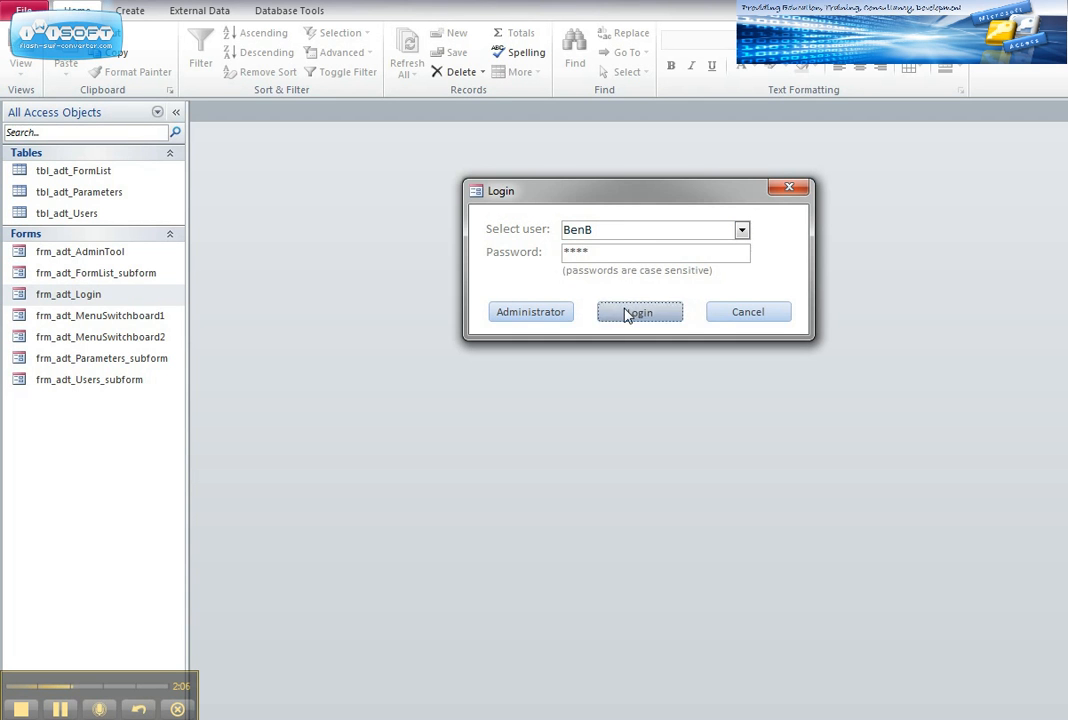
Step: Log in as BenB to open Sample Menu Switchboard 1
click(639, 311)
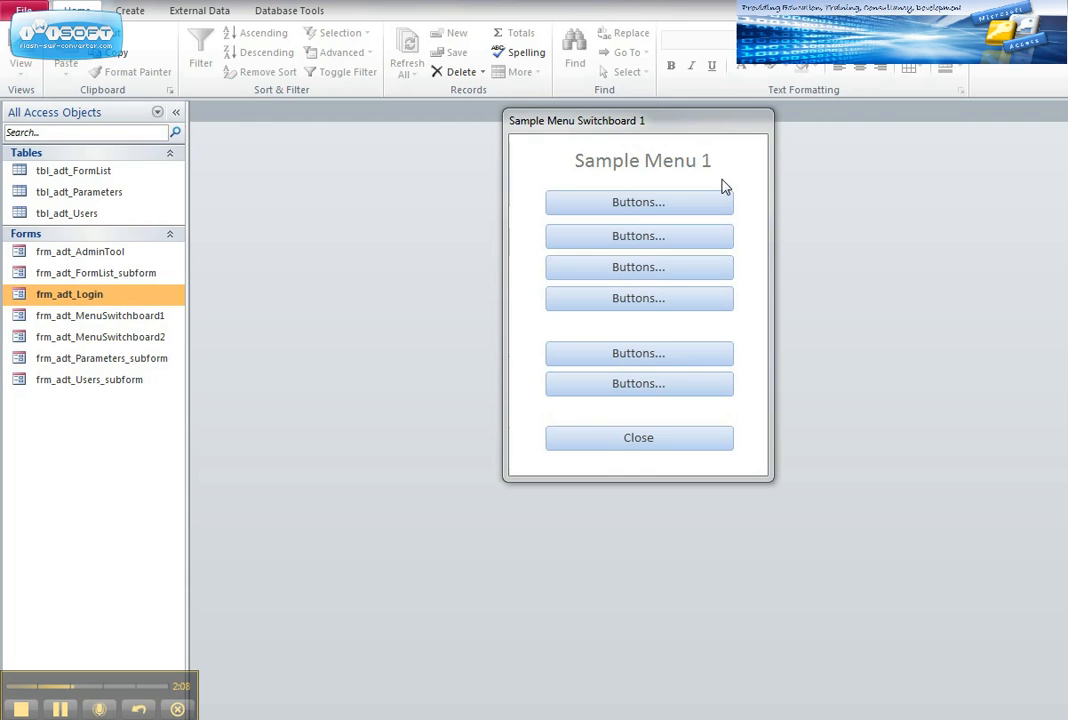
mouse_move(720, 179)
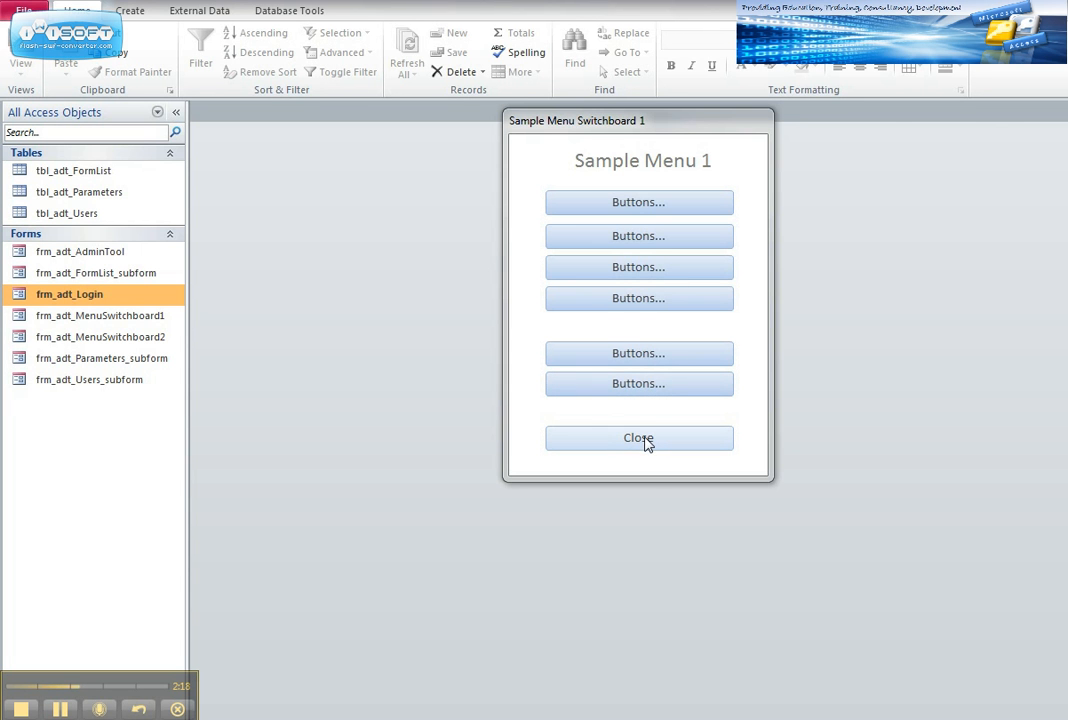
Step: Close Sample Menu 1, re-enter the password, and launch the Administrator Tool
click(639, 438)
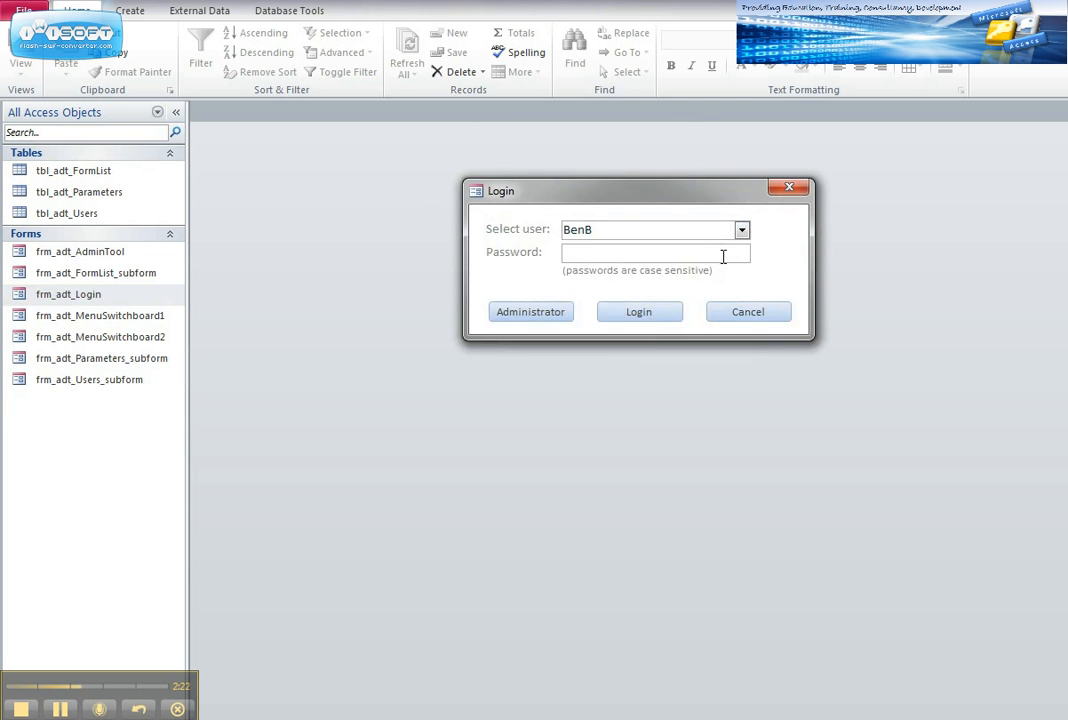
text(****)
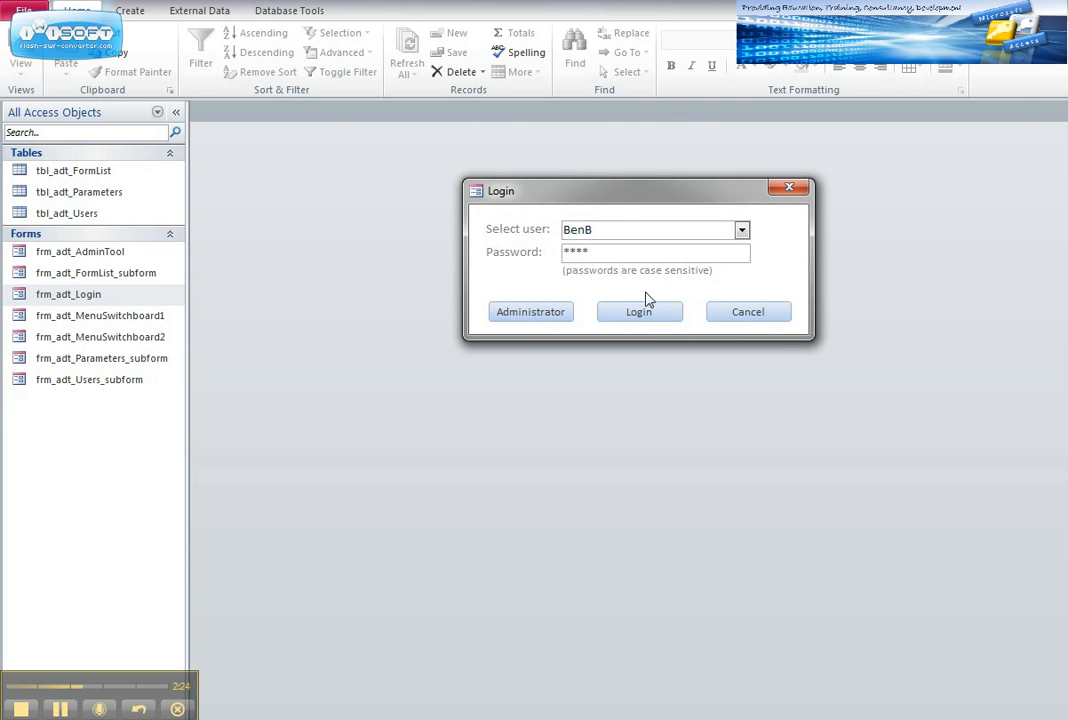
click(530, 311)
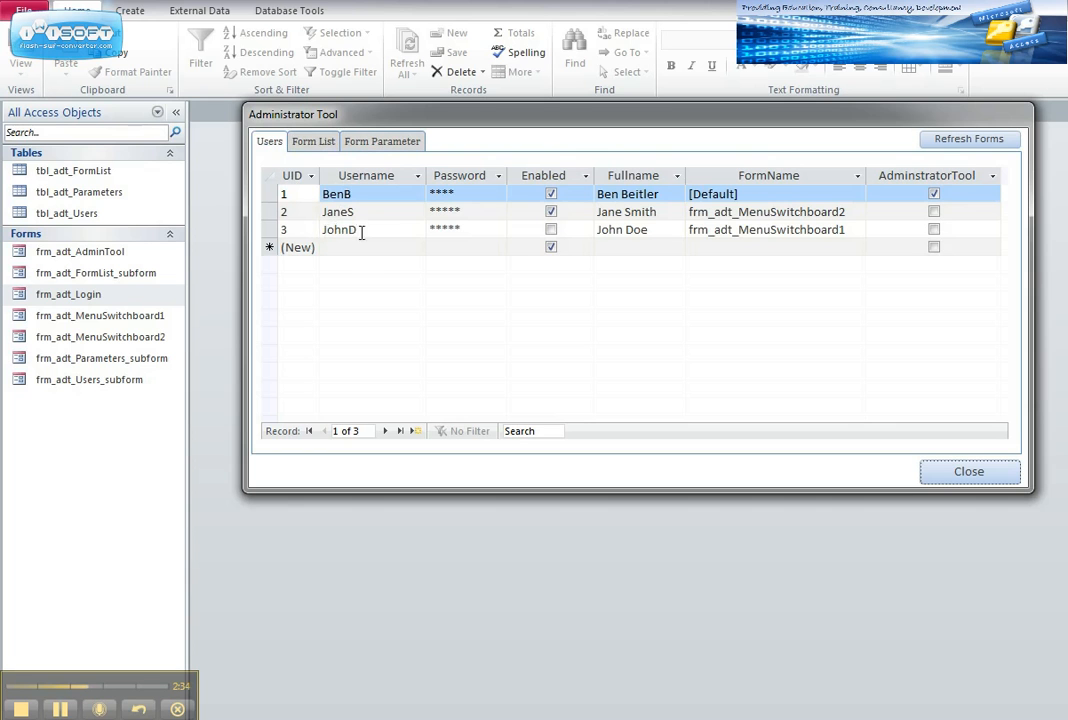
click(550, 229)
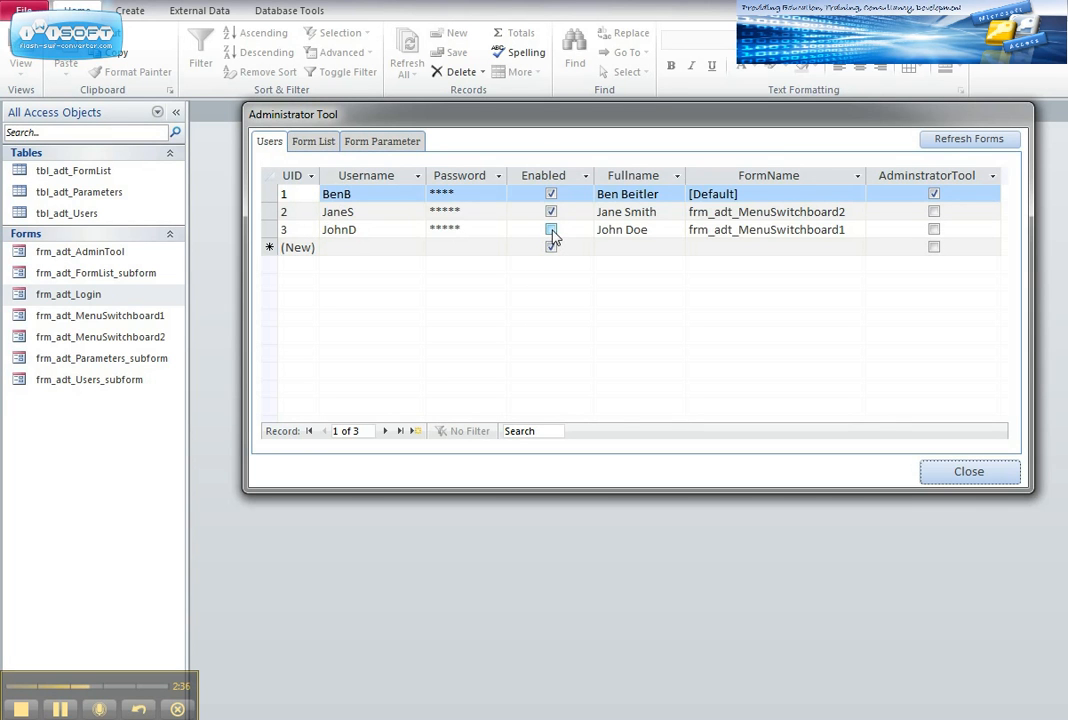
click(550, 229)
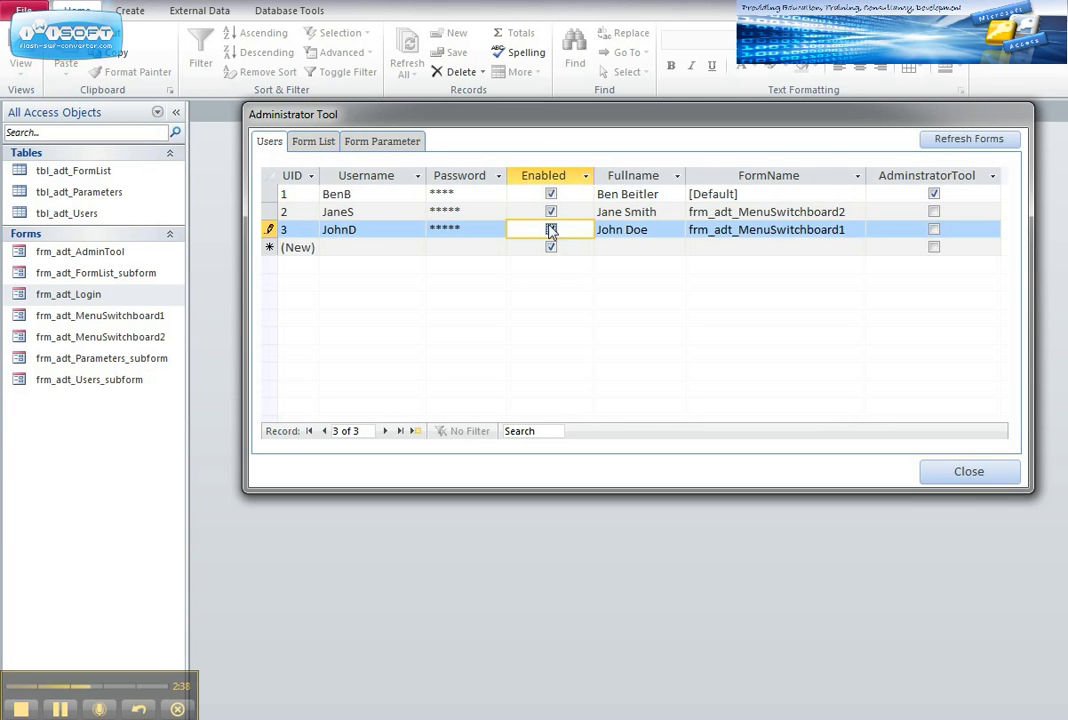
click(550, 229)
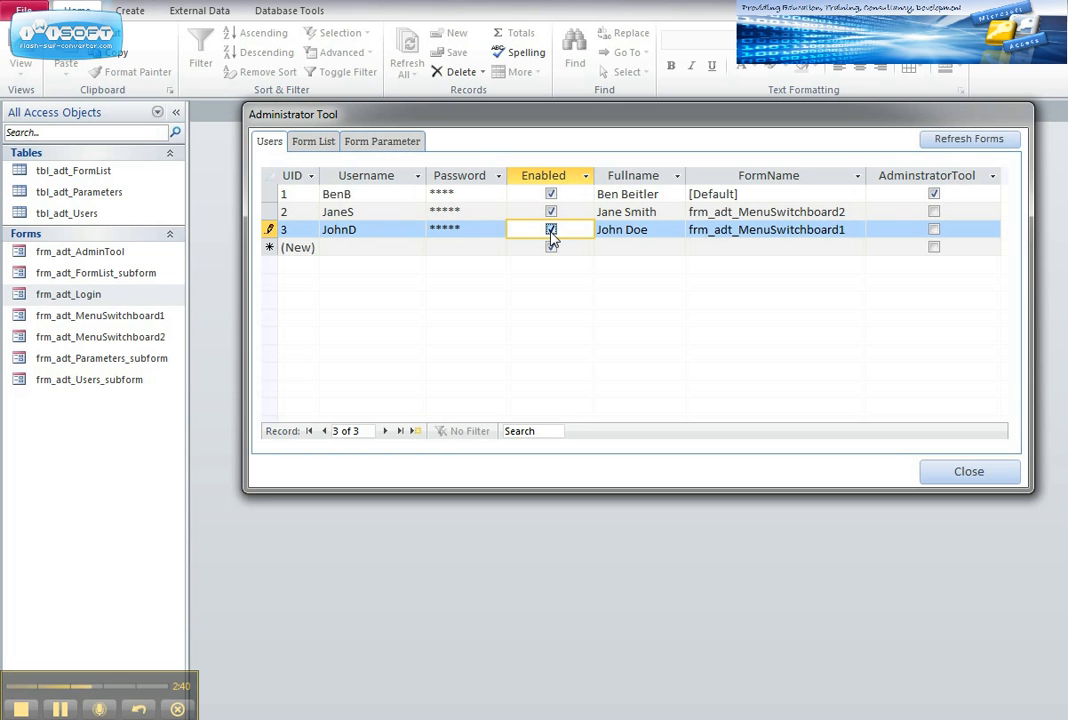
click(551, 229)
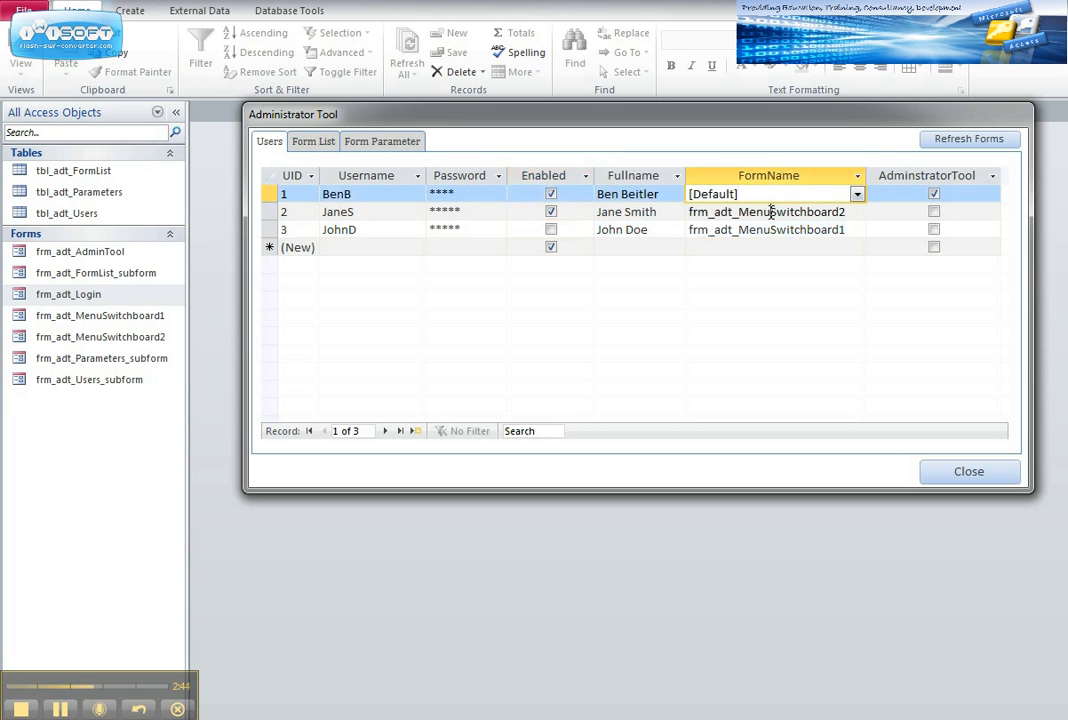
click(765, 211)
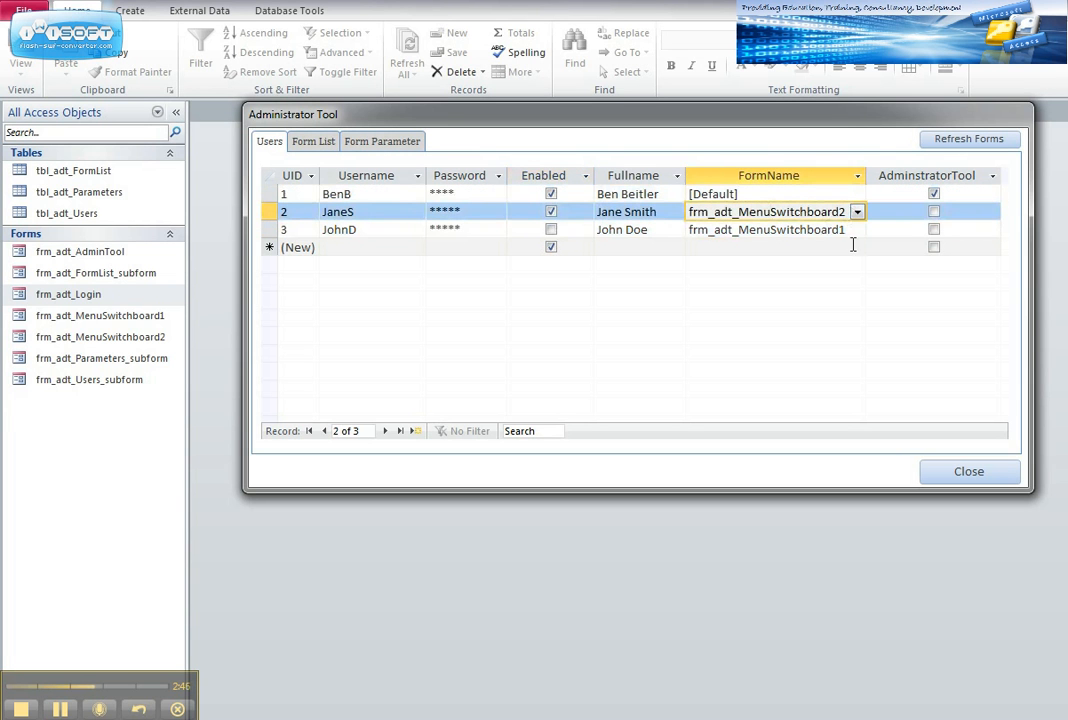
click(856, 211)
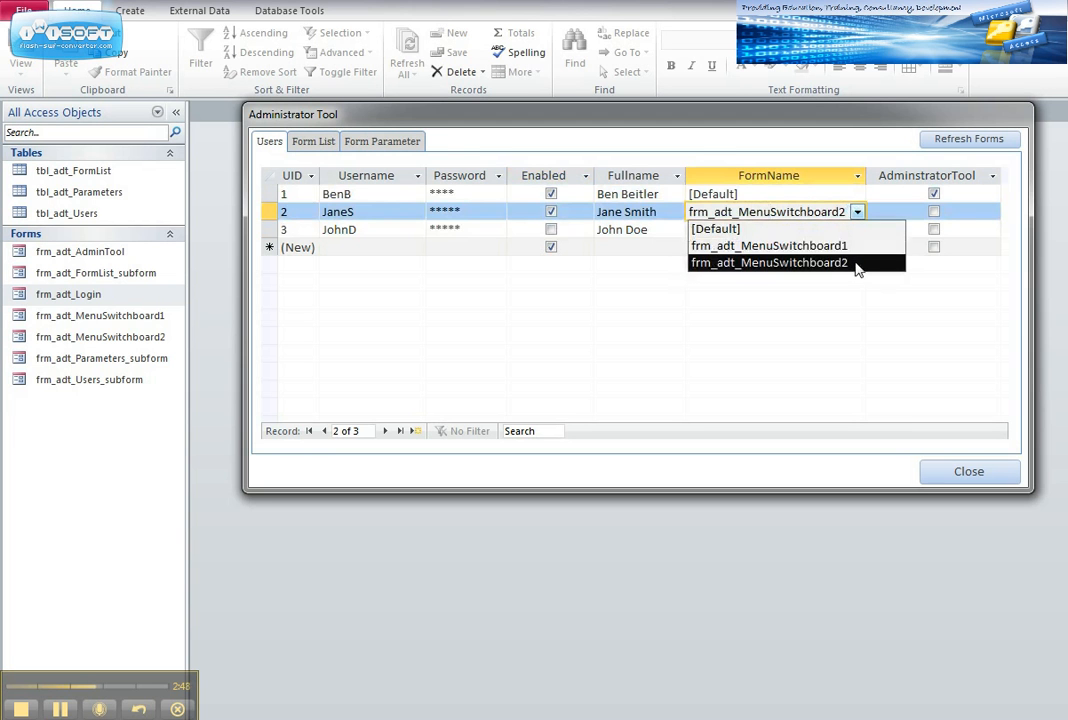
mouse_move(855, 245)
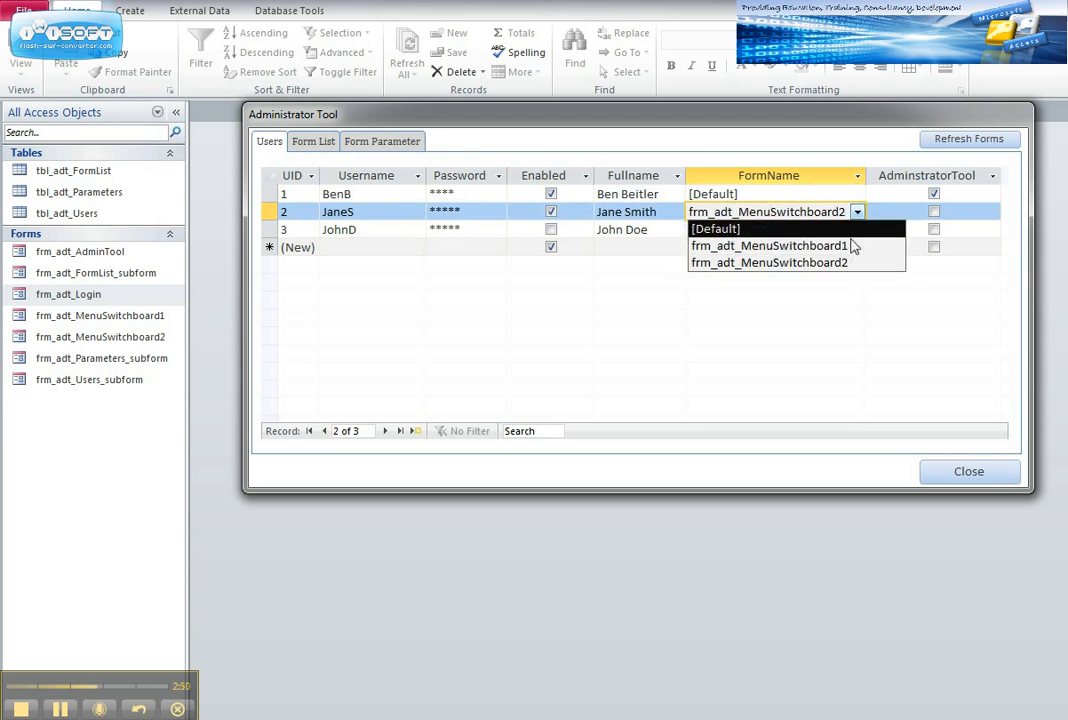
click(767, 262)
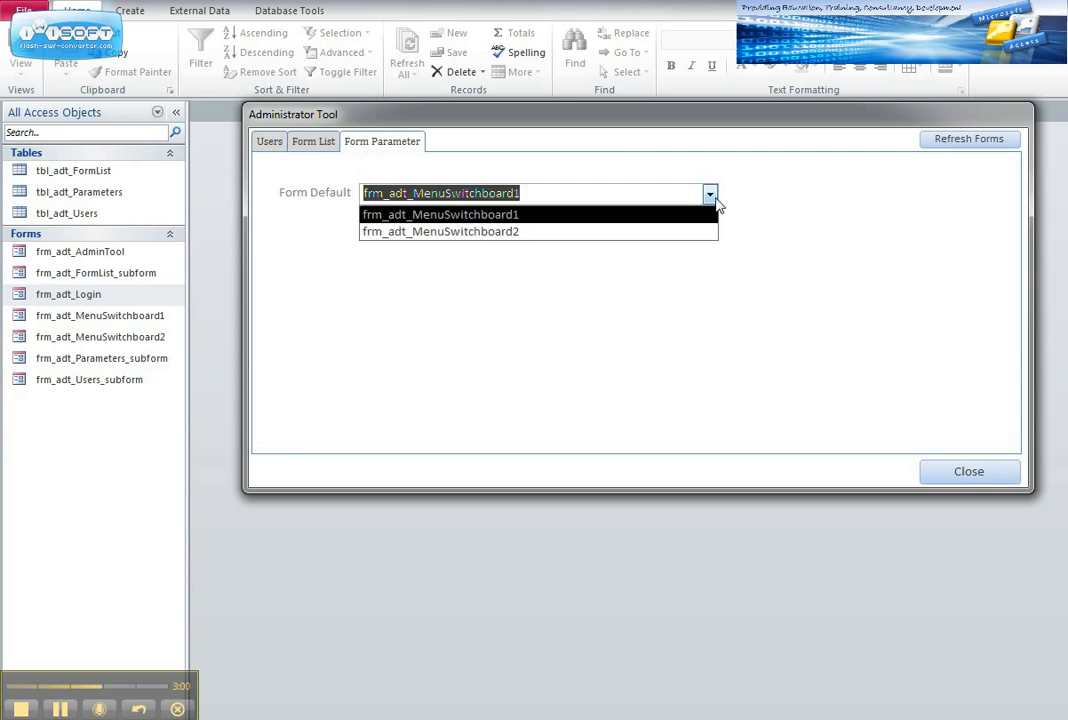
click(439, 214)
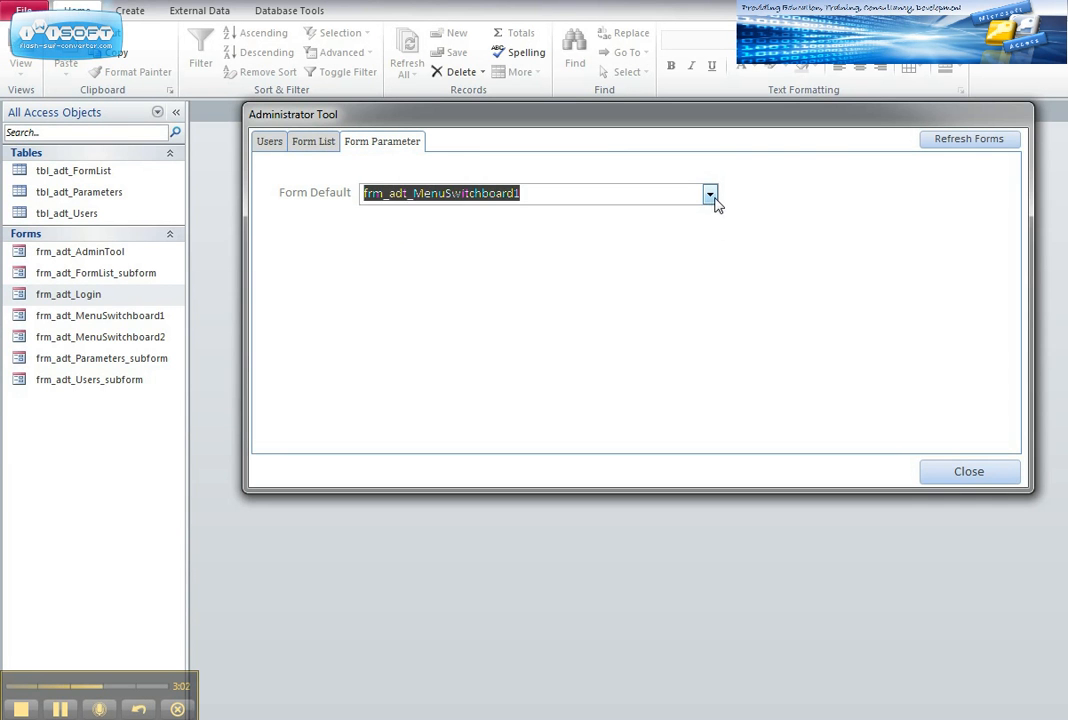
click(269, 141)
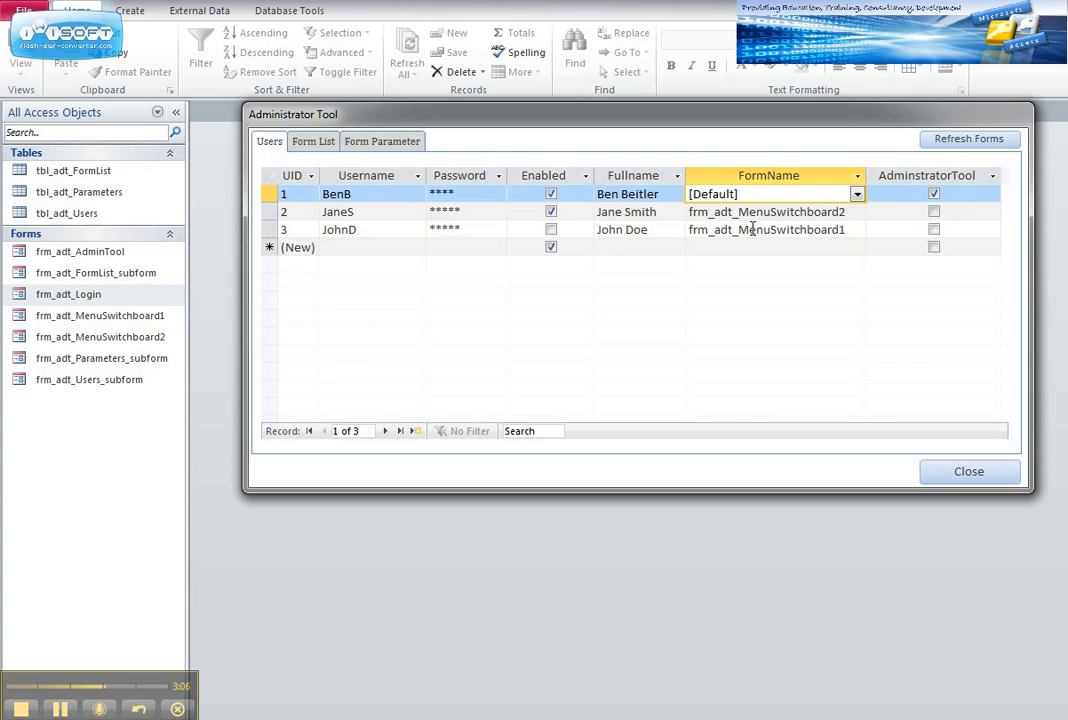
mouse_move(824, 248)
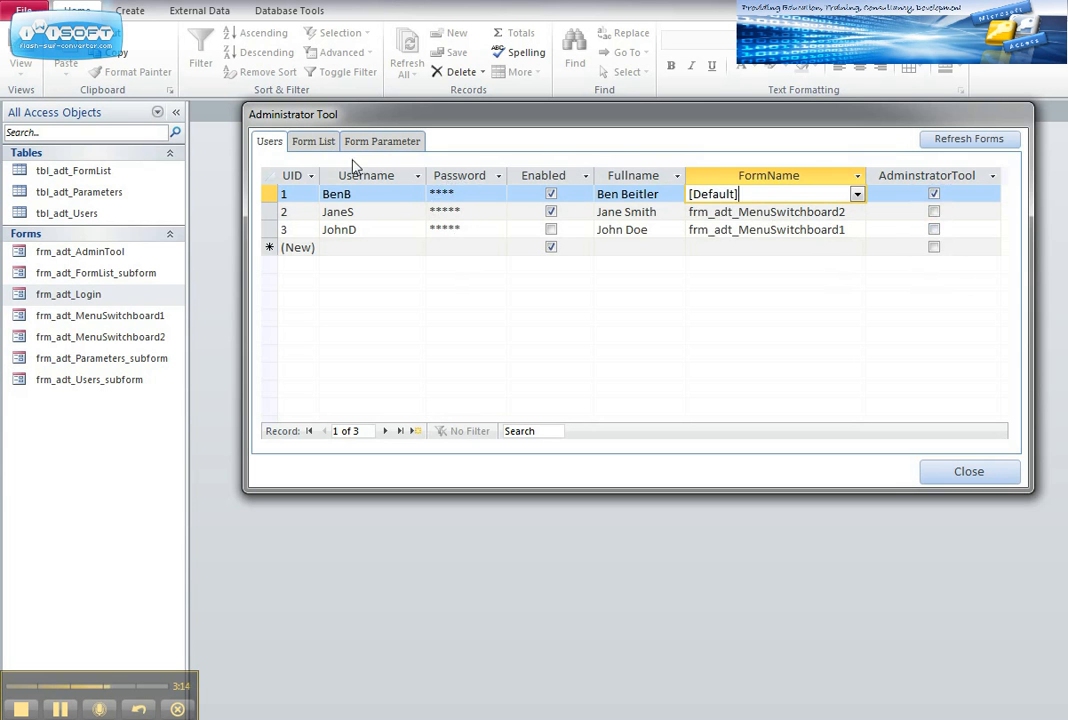
Step: Switch the Administrator Tool to its Form List of registered menu forms
click(313, 141)
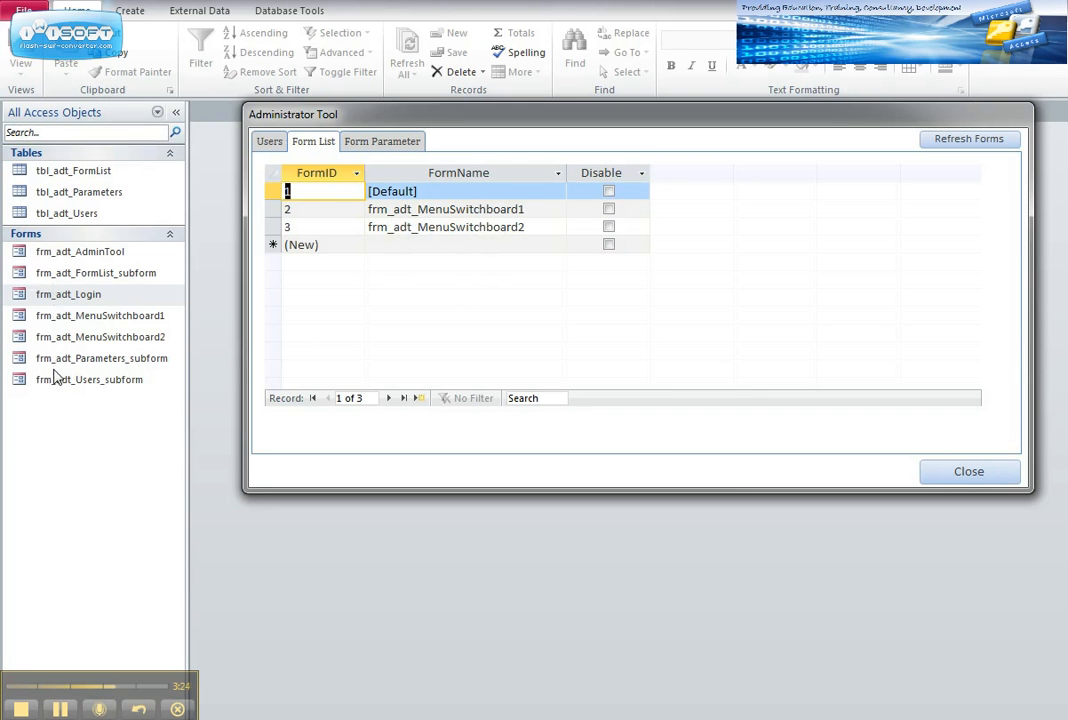
mouse_move(275, 356)
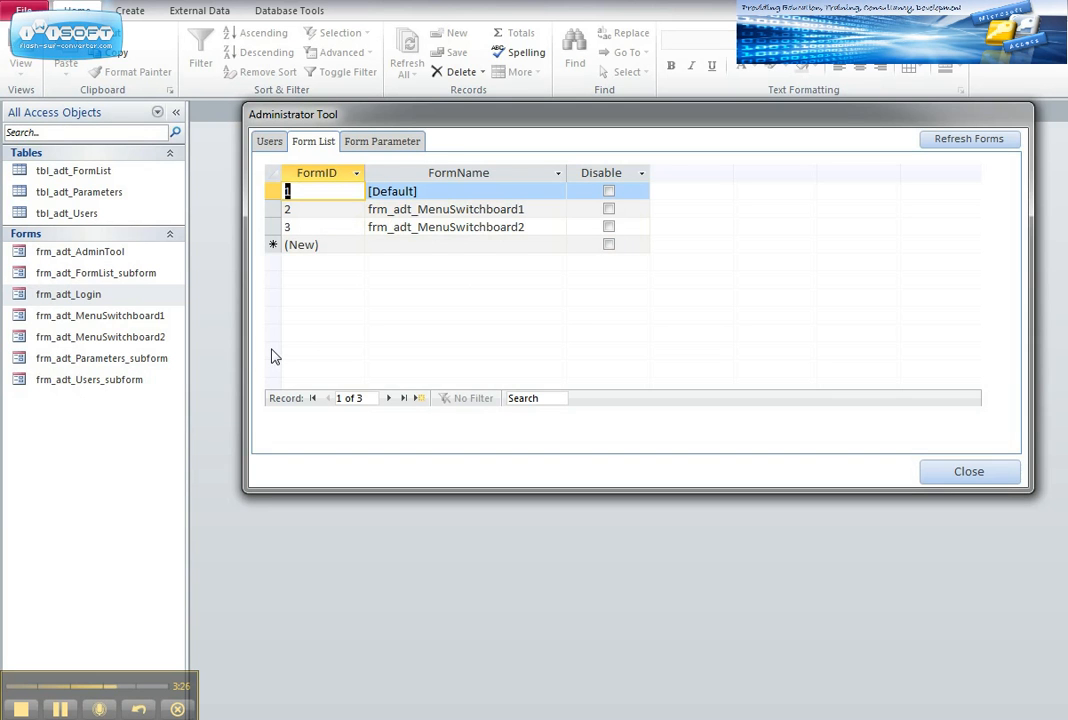
mouse_move(430, 372)
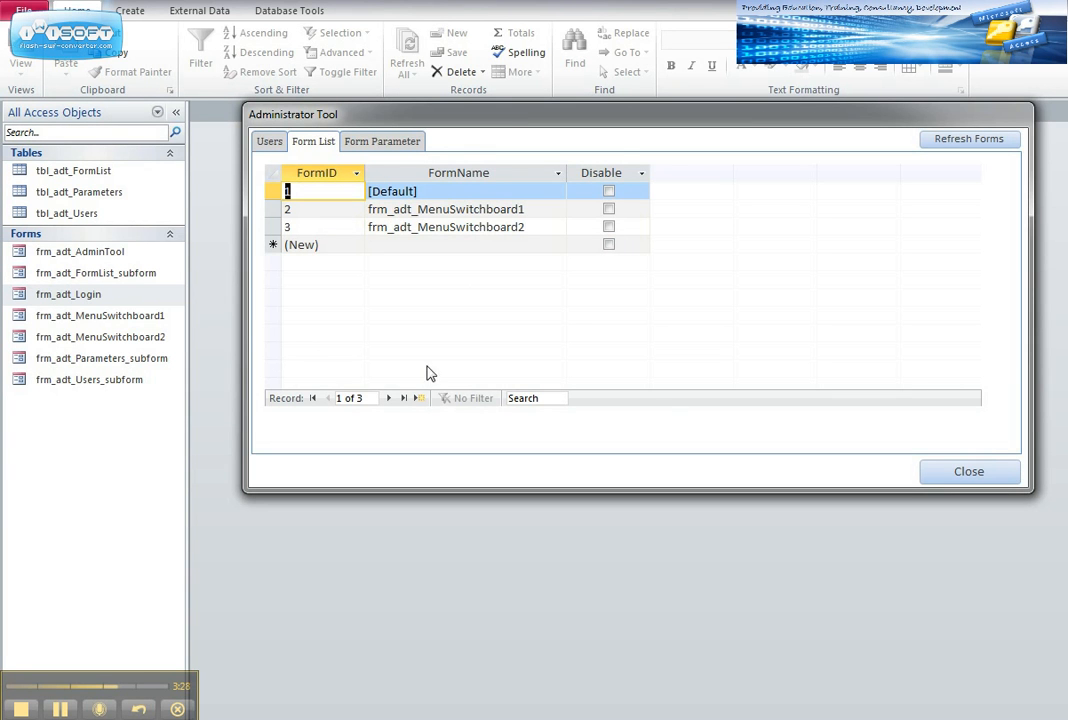